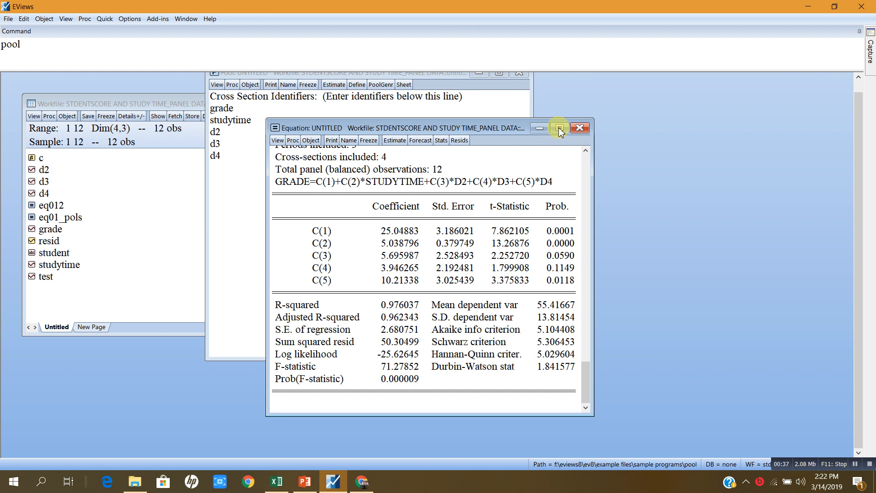
- Maximize the untitled equation window showing the pooled regression with D2, D3, D4 dummies
click(559, 128)
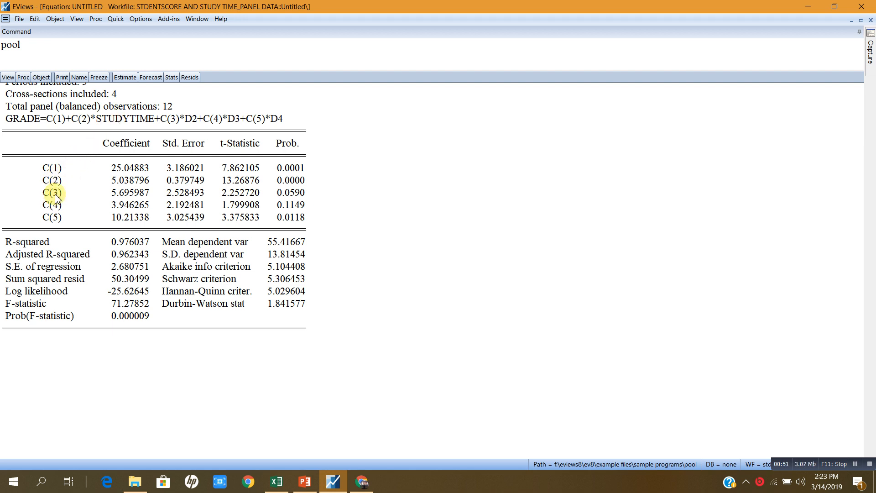
mouse_move(61, 196)
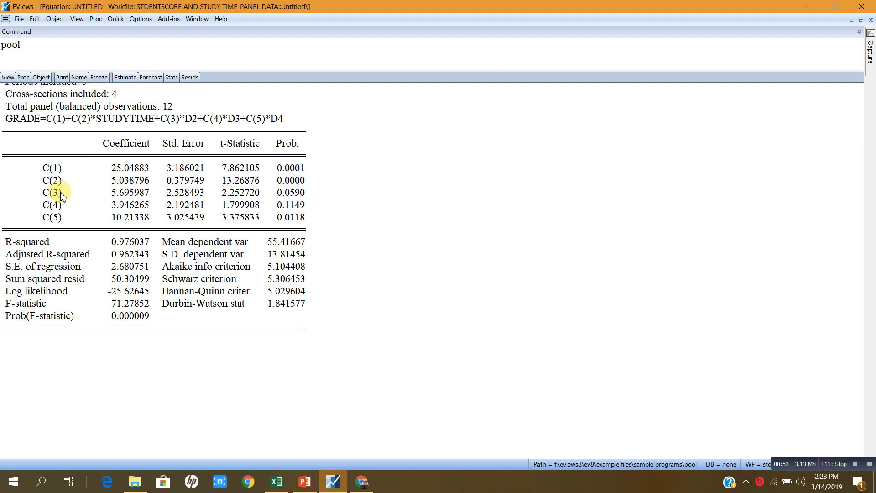
mouse_move(52, 205)
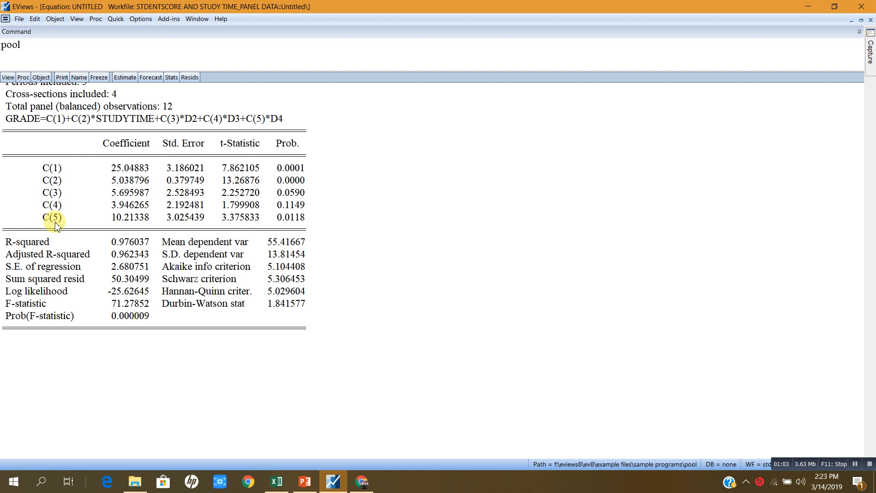
mouse_move(257, 171)
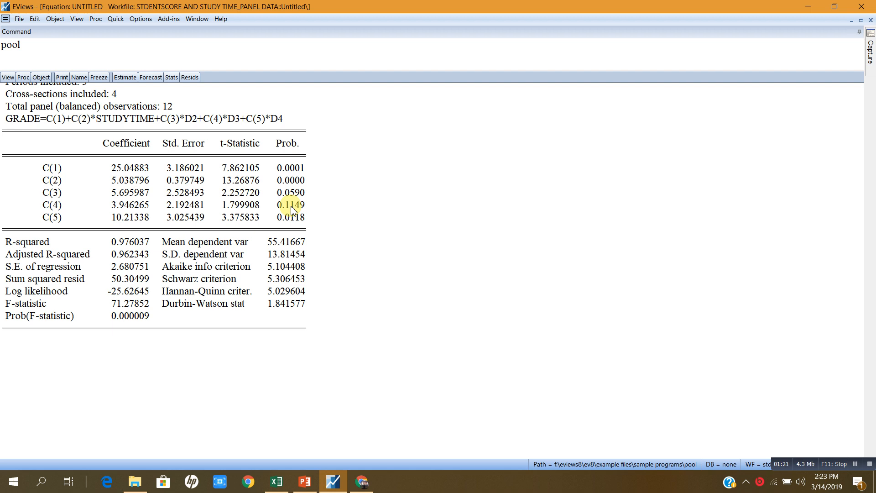
mouse_move(291, 223)
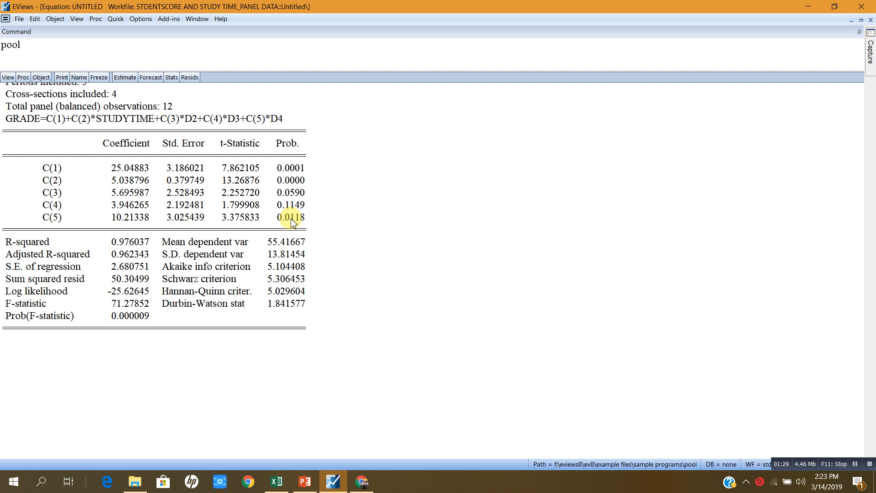
mouse_move(128, 221)
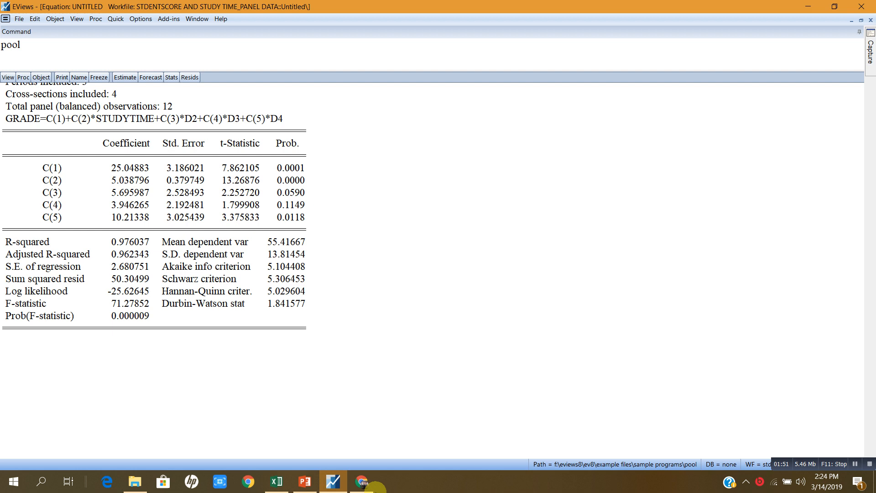
mouse_move(361, 482)
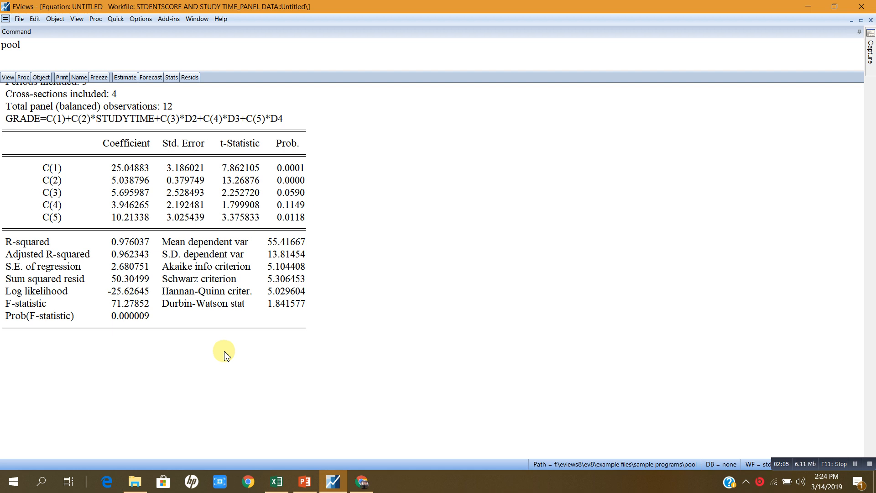
mouse_move(14, 119)
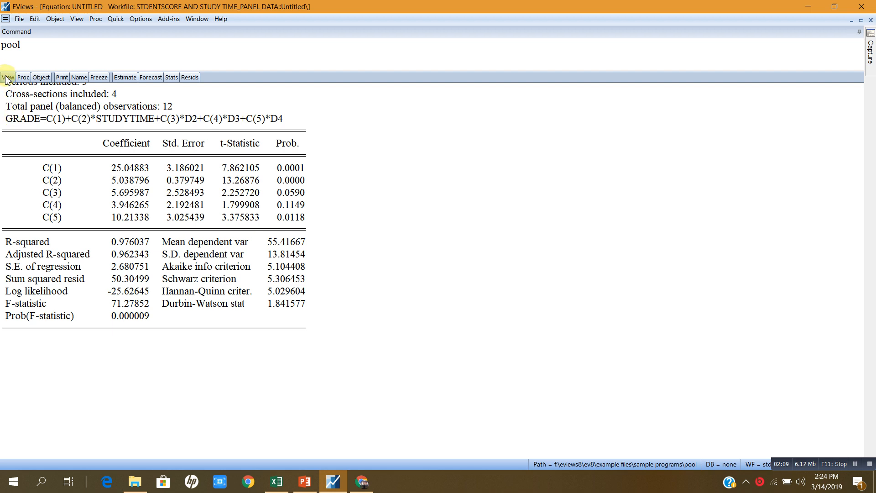
- Start a Wald coefficient-restrictions test from the equation's Coefficient Diagnostics
click(8, 76)
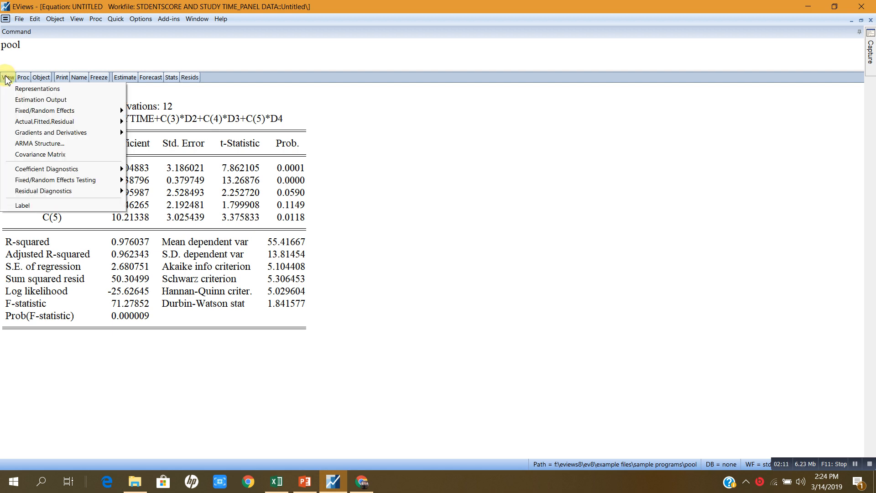
mouse_move(47, 169)
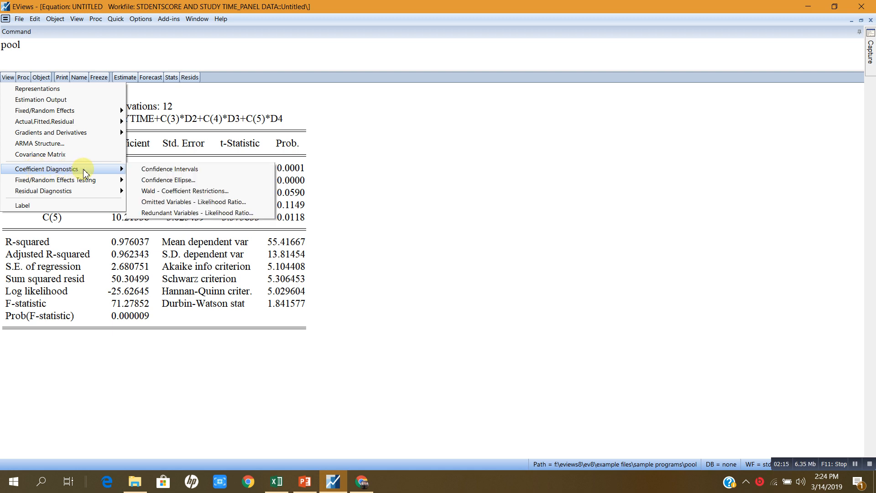
mouse_move(185, 191)
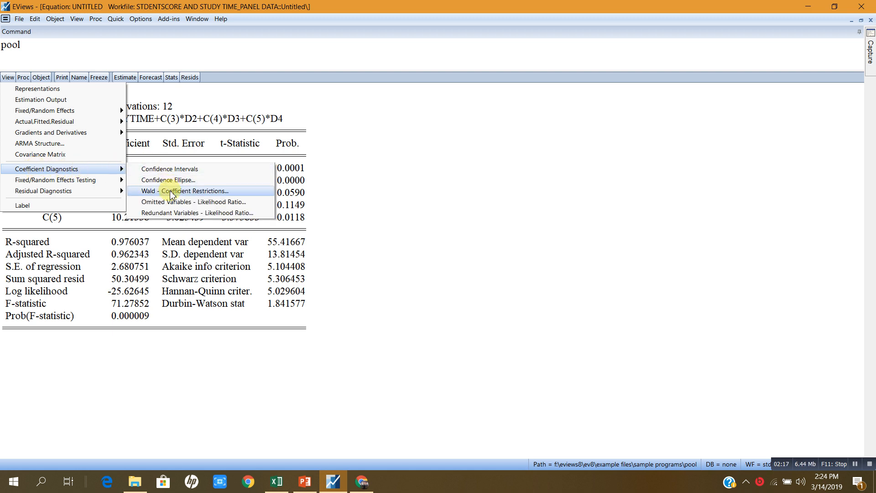
click(194, 191)
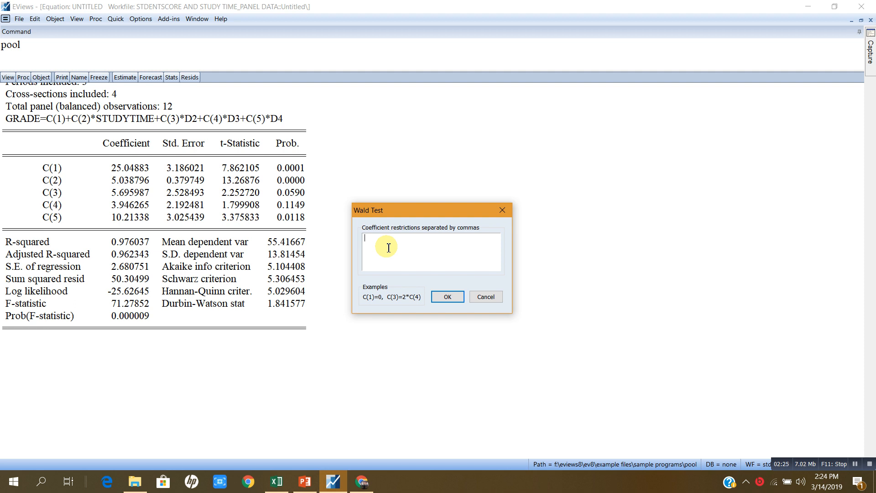
- Enter the joint restriction c(3)=c(4)=c(5)=0 on the dummy coefficients
text(c)
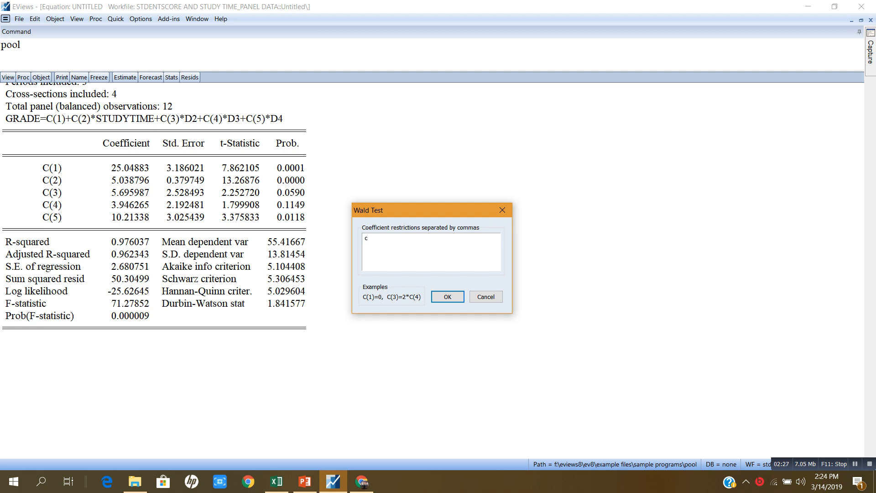
text(()
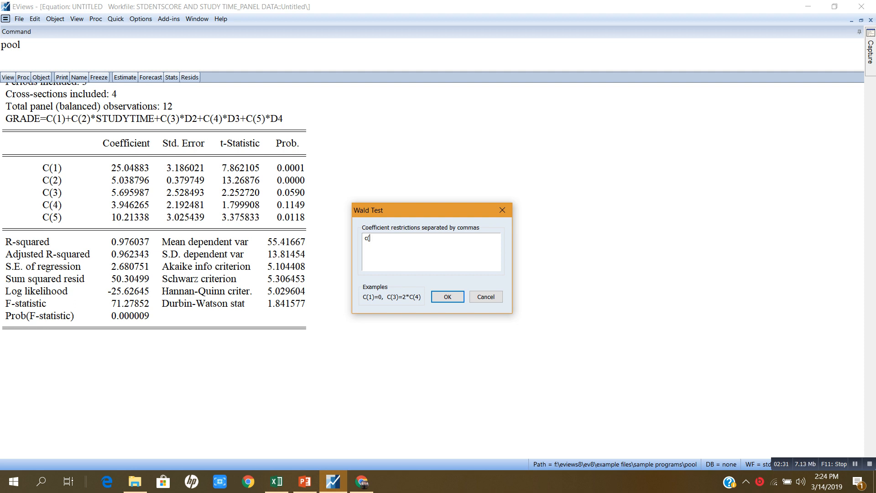
text((3))
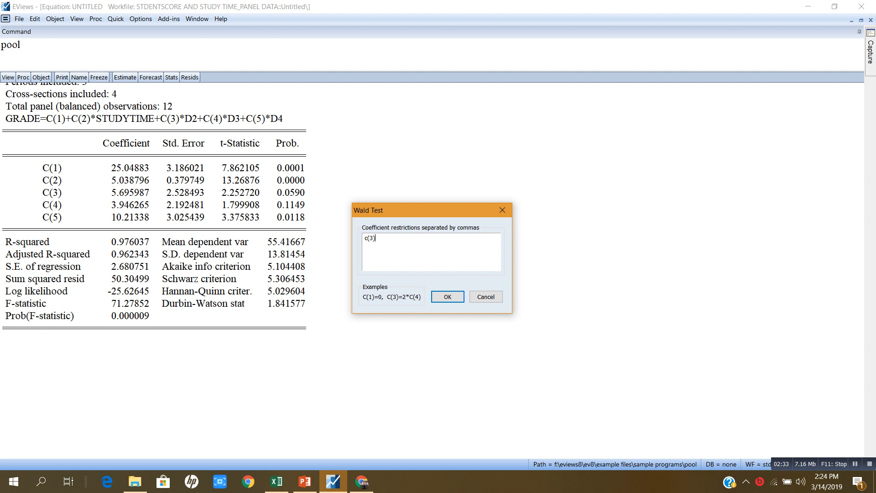
text(=)
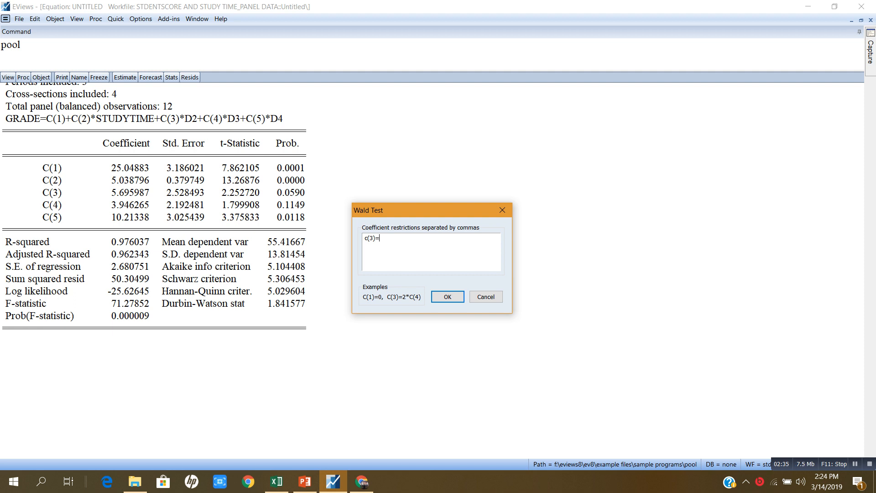
text(c()
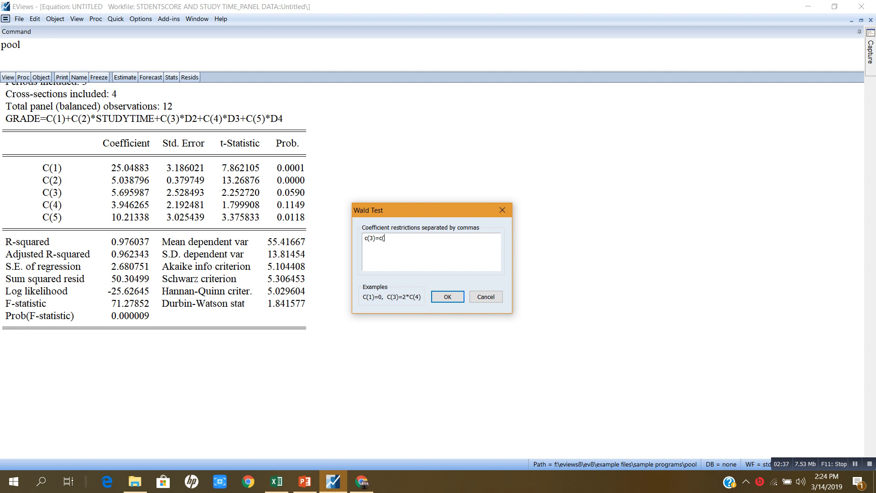
text(4)
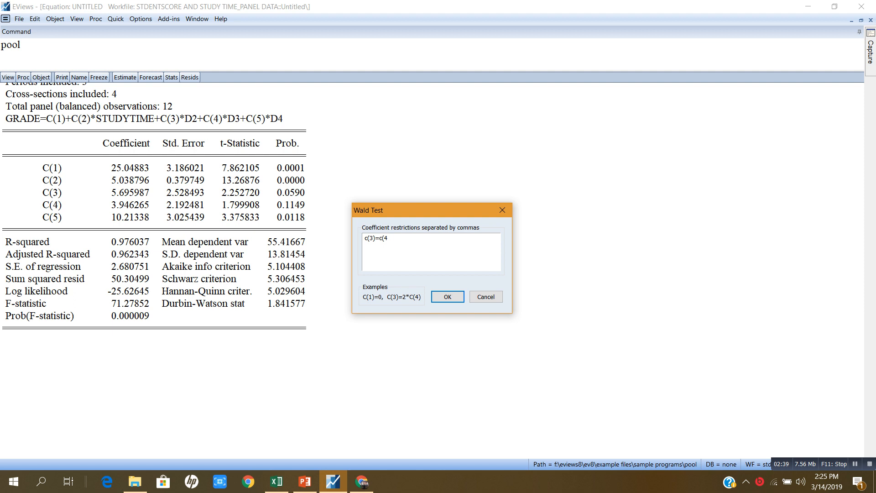
text())
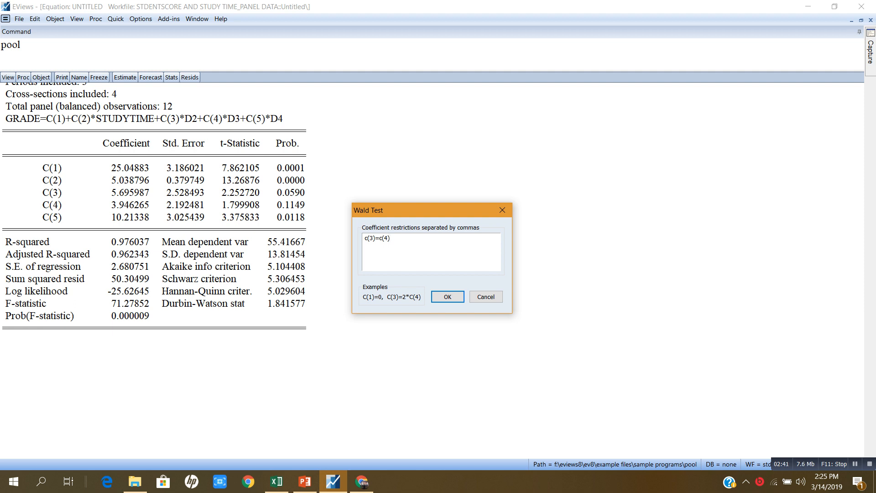
text(=c)
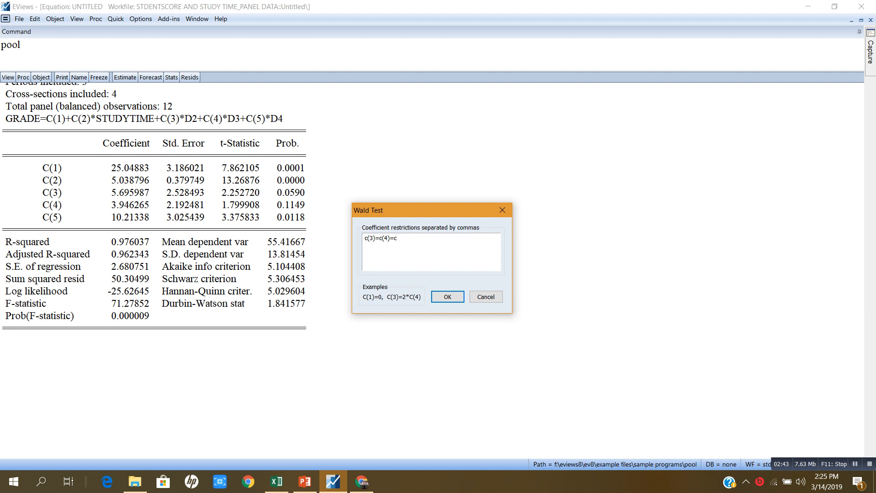
text((5)
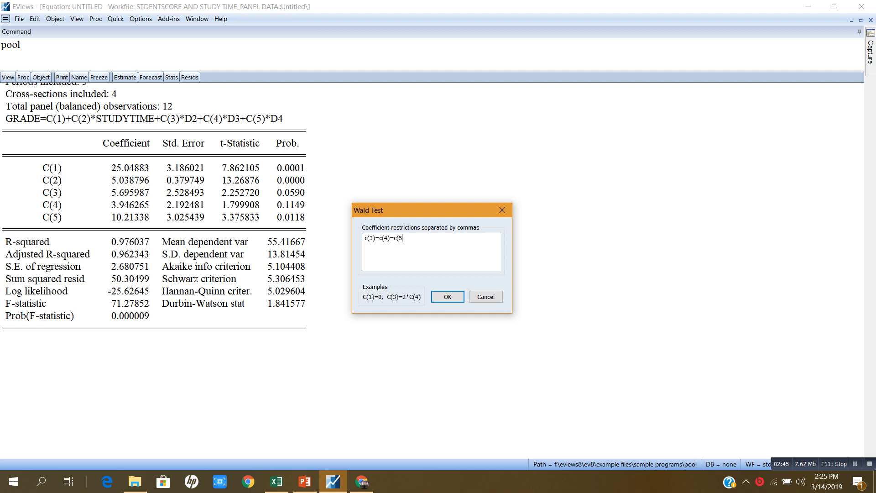
text())
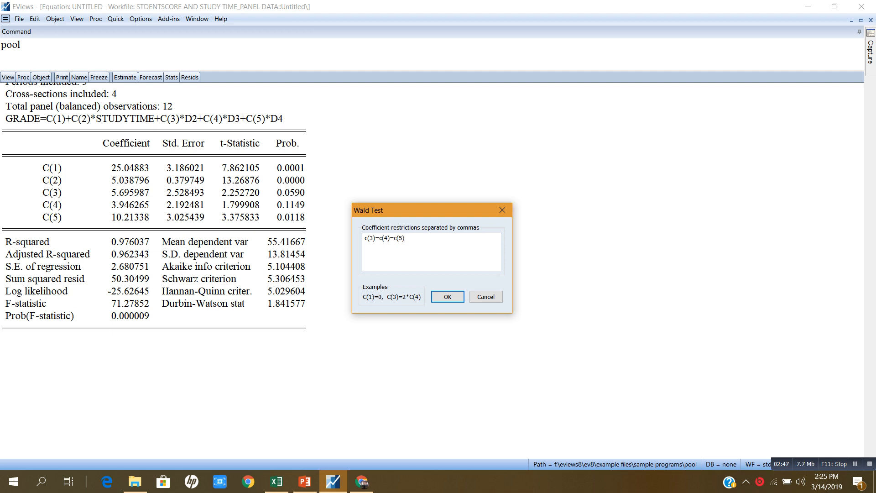
text(=0)
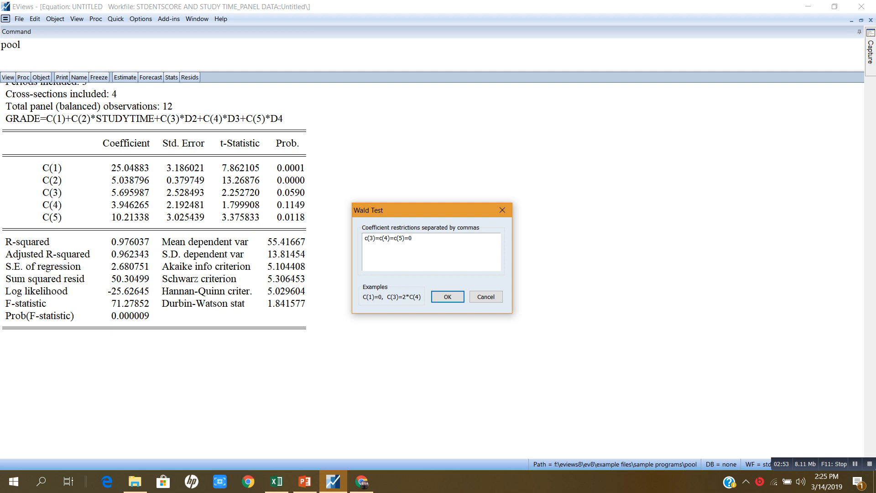
click(403, 239)
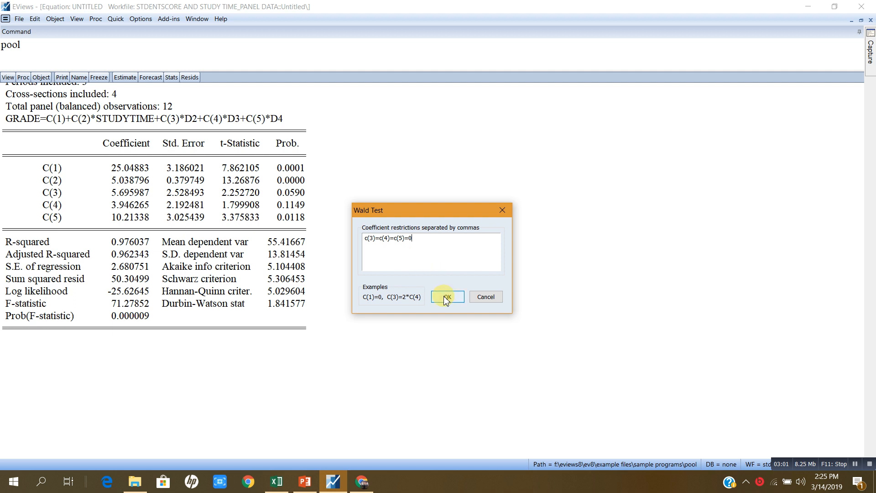
- Run the Wald test, yielding F 3.88 (p=0.0635) and chi-square 11.64 (p=0.0087)
click(447, 297)
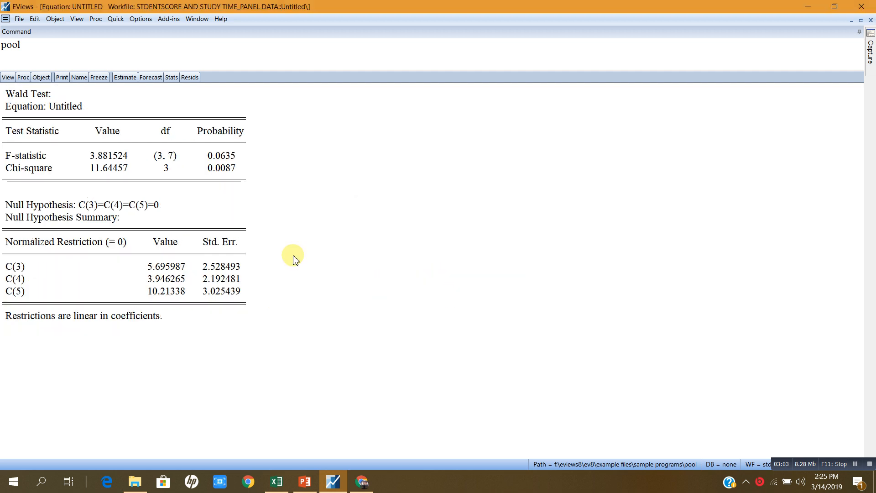
mouse_move(228, 156)
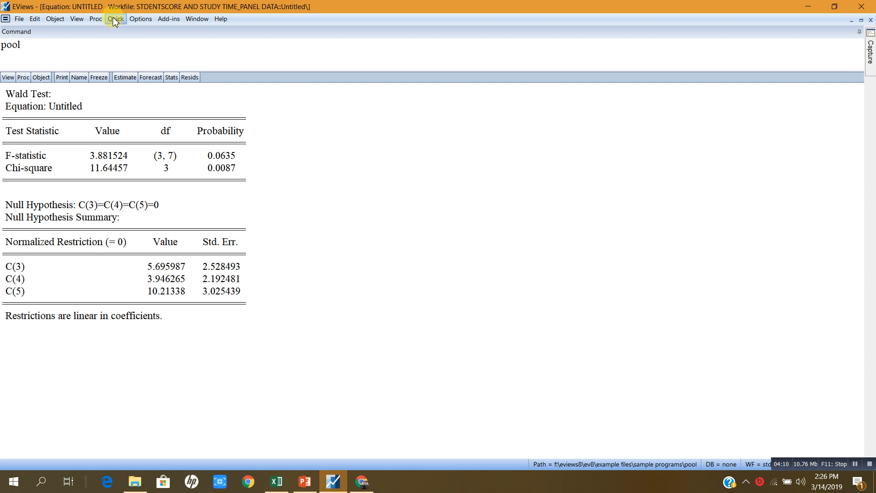
- Specify a new equation 'grade c studytime' with Panel Options left at None
click(115, 18)
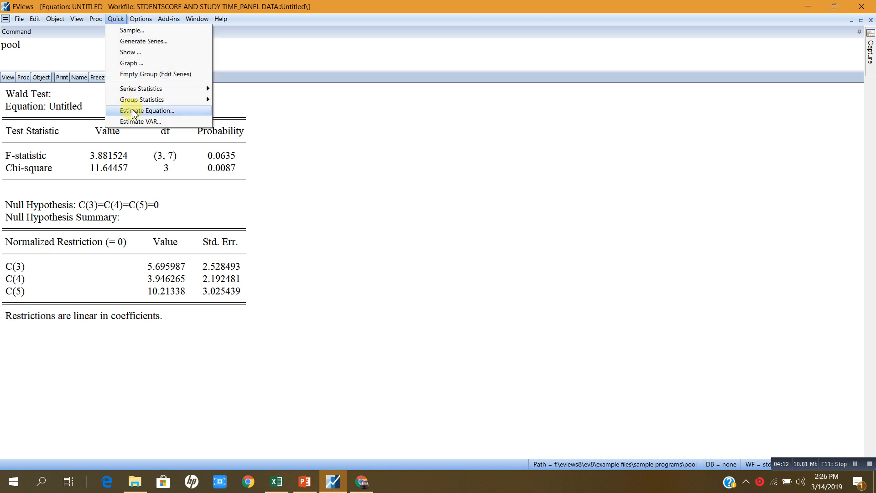
click(147, 111)
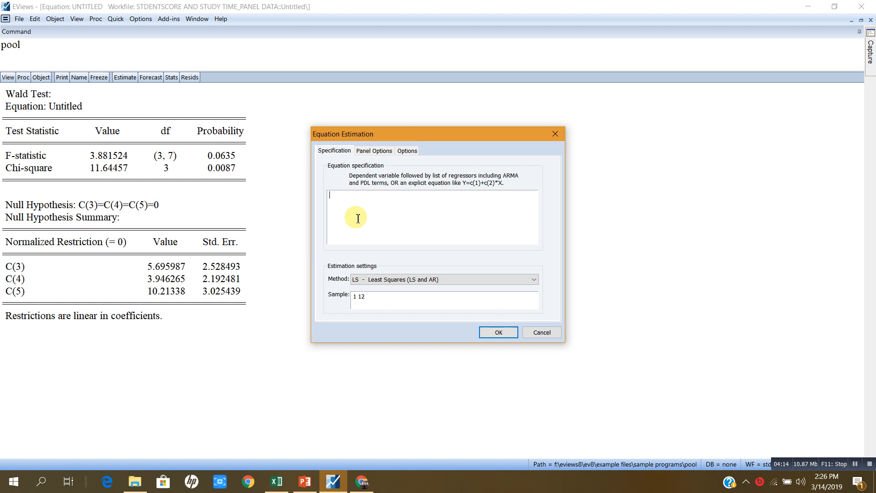
text(gra)
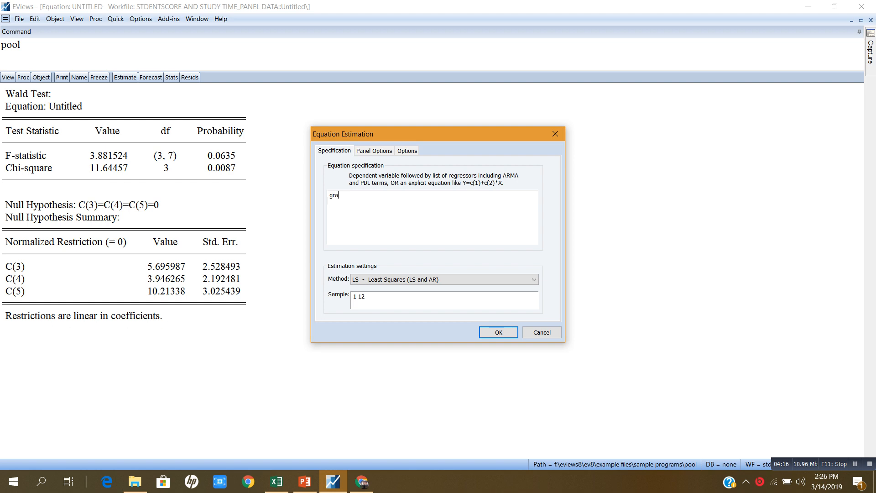
text(de c)
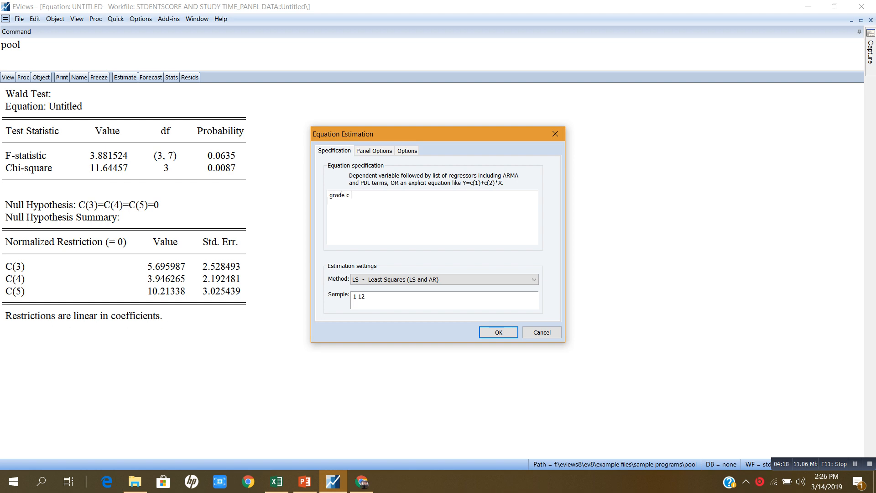
text(study)
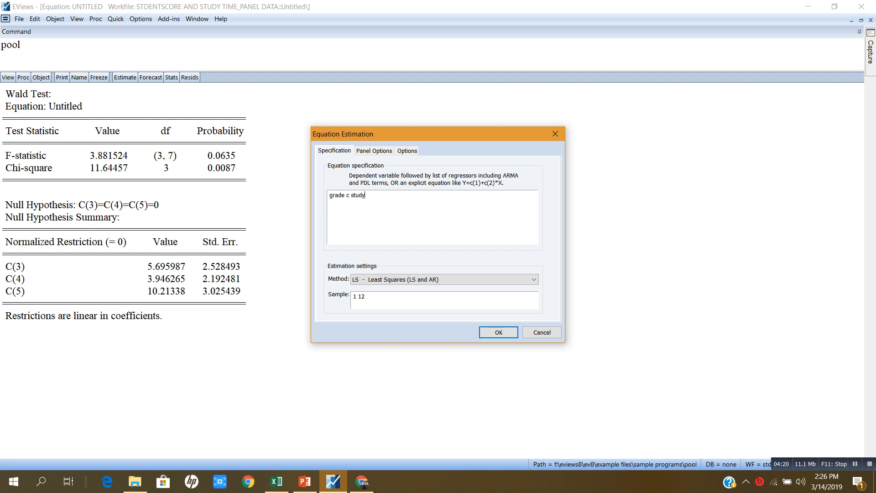
text(time)
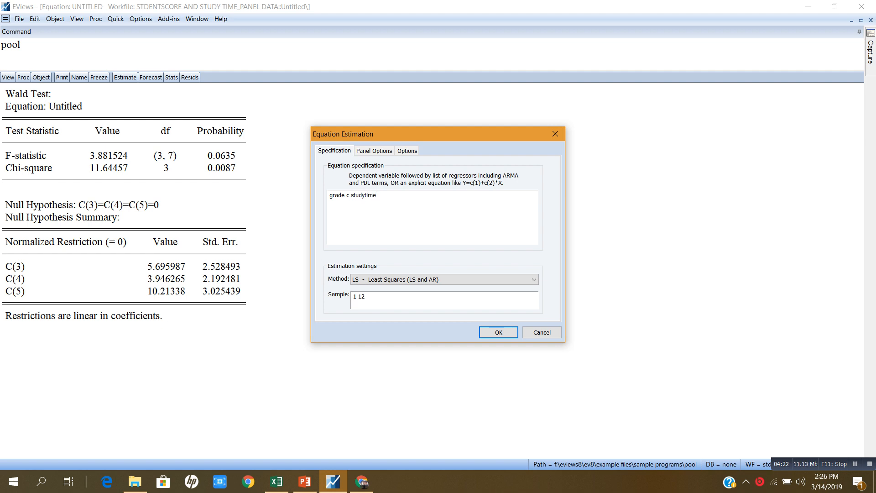
click(374, 151)
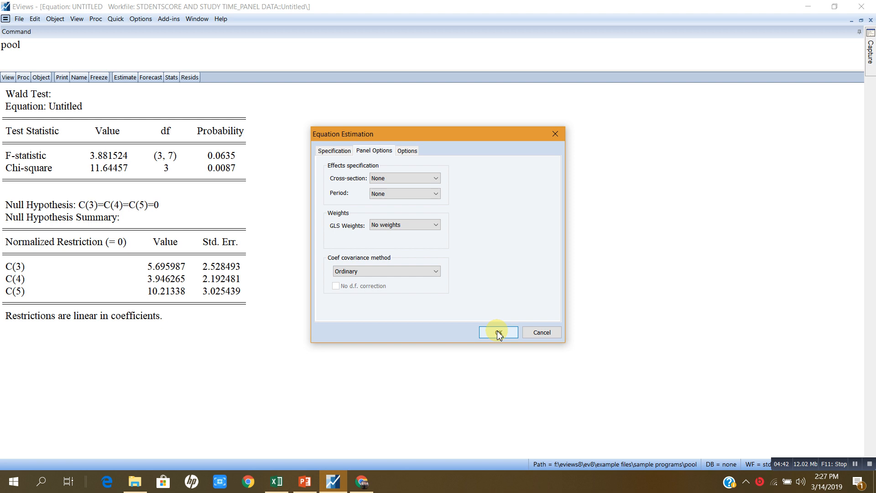
- Estimate the pooled OLS regression and discard the earlier untitled equation
click(497, 333)
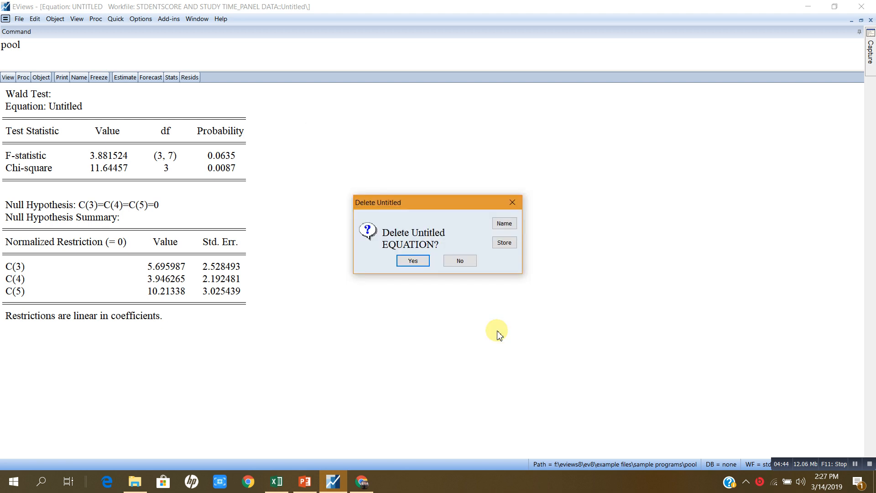
click(412, 260)
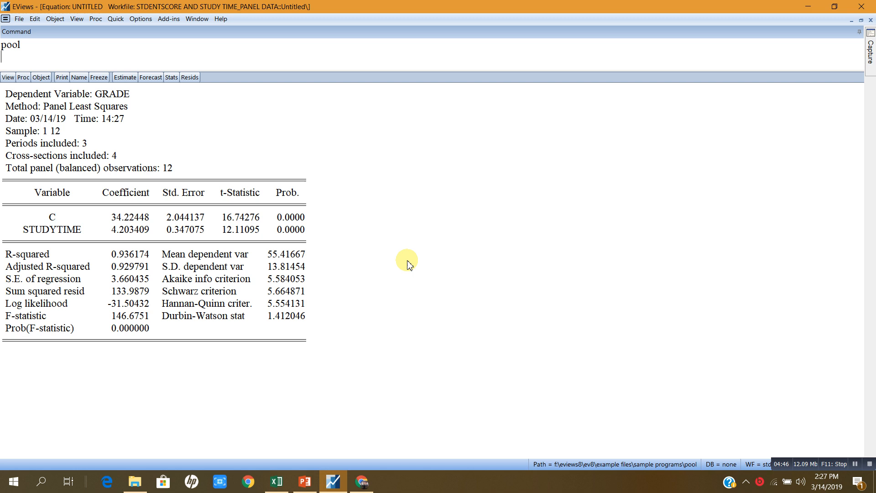
mouse_move(184, 234)
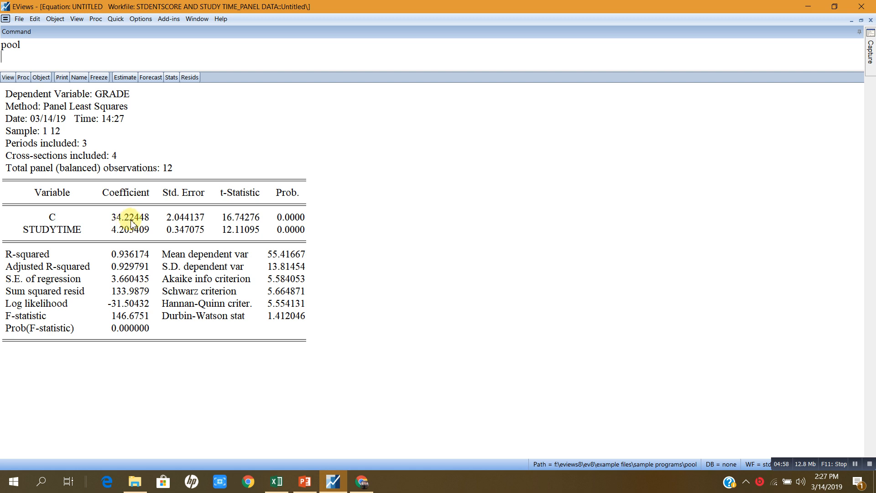
mouse_move(128, 235)
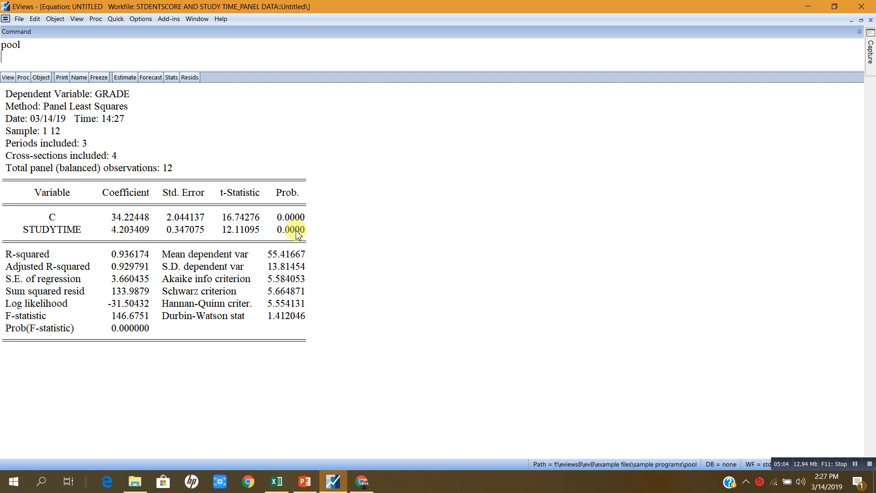
mouse_move(128, 234)
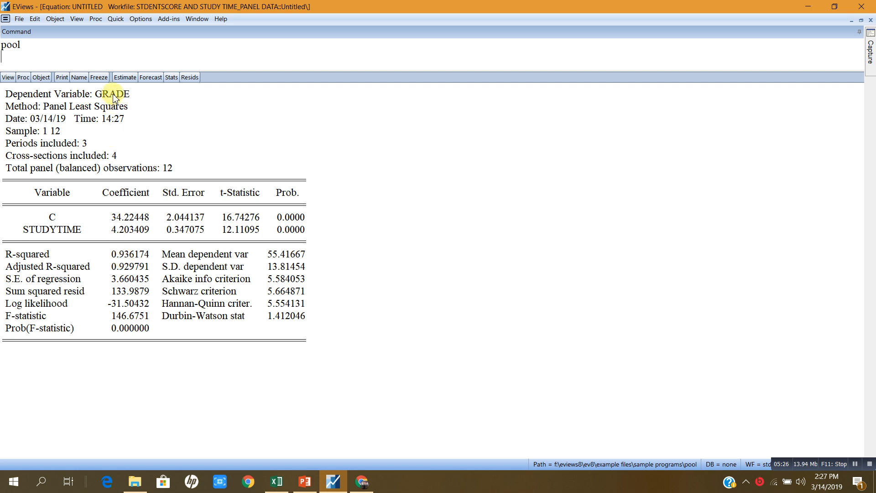
mouse_move(114, 234)
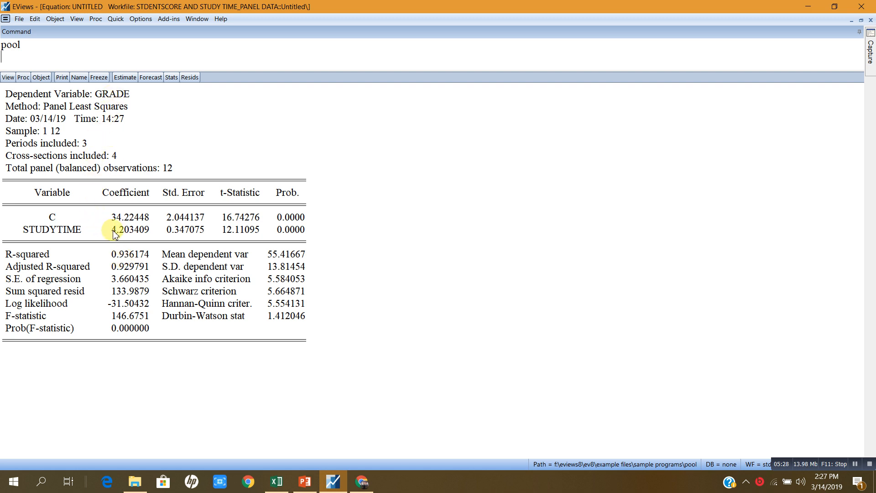